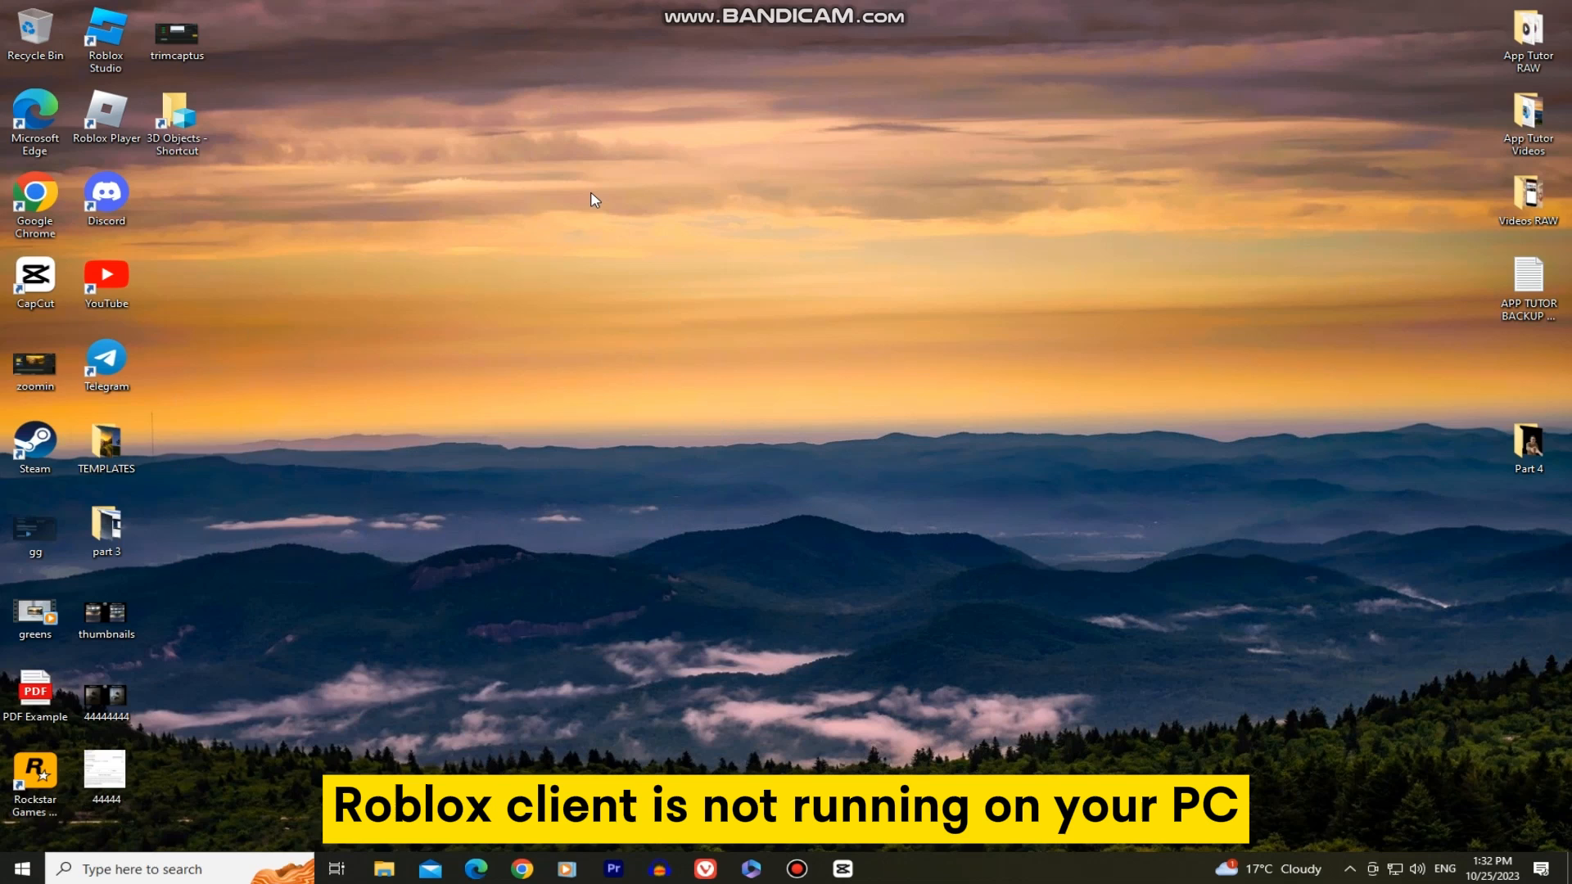
Search Windows for "task manager".
type("task manager")
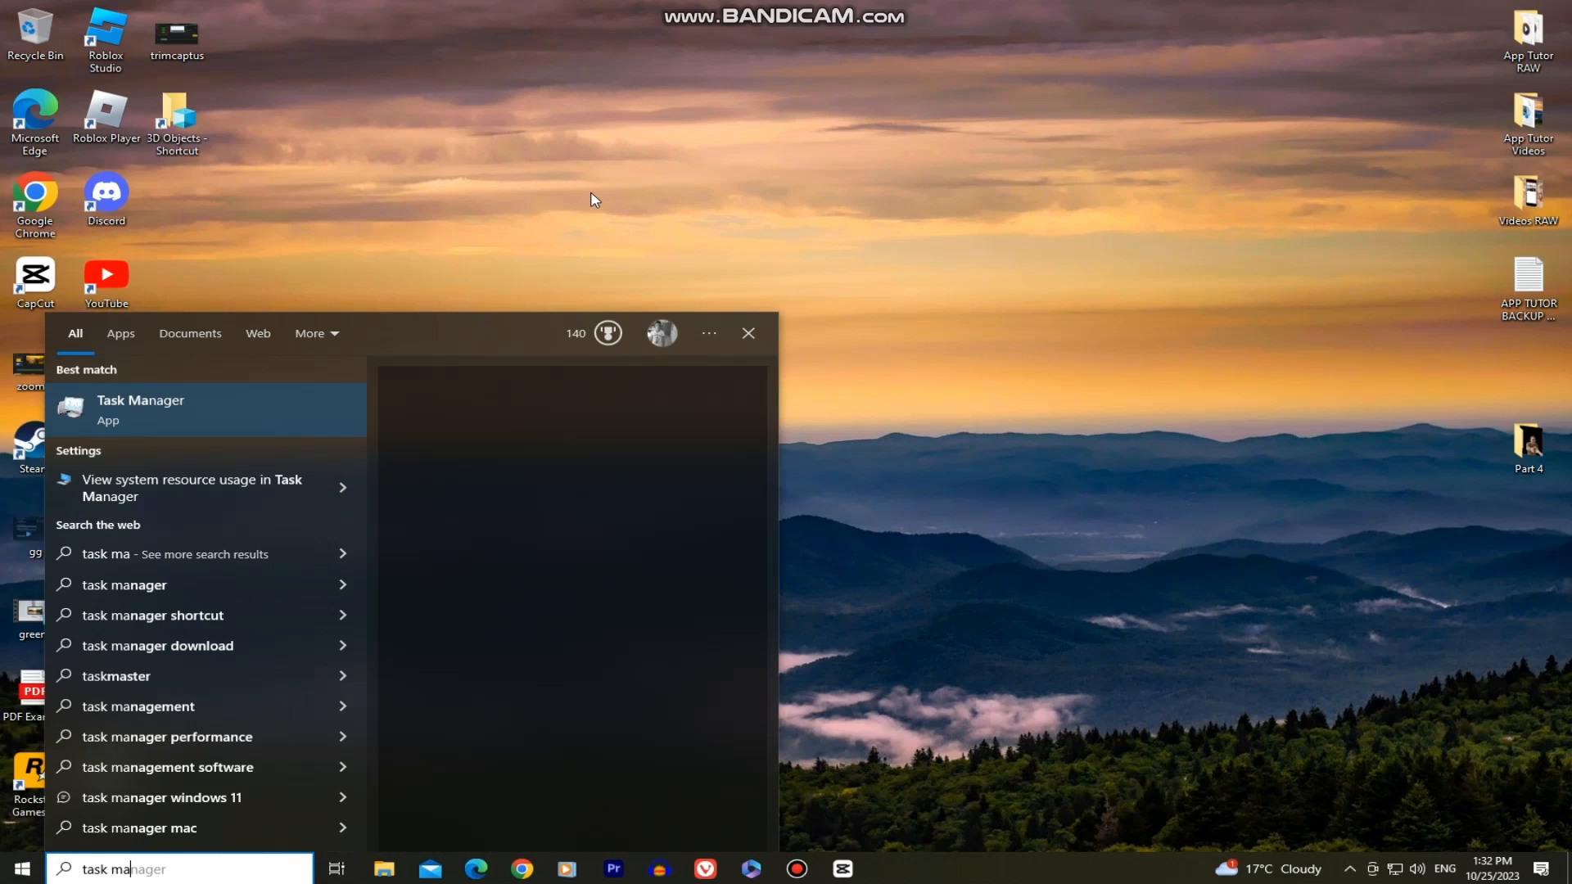
Launch Task Manager from the search results and scroll through its process list.
left_click(140, 409)
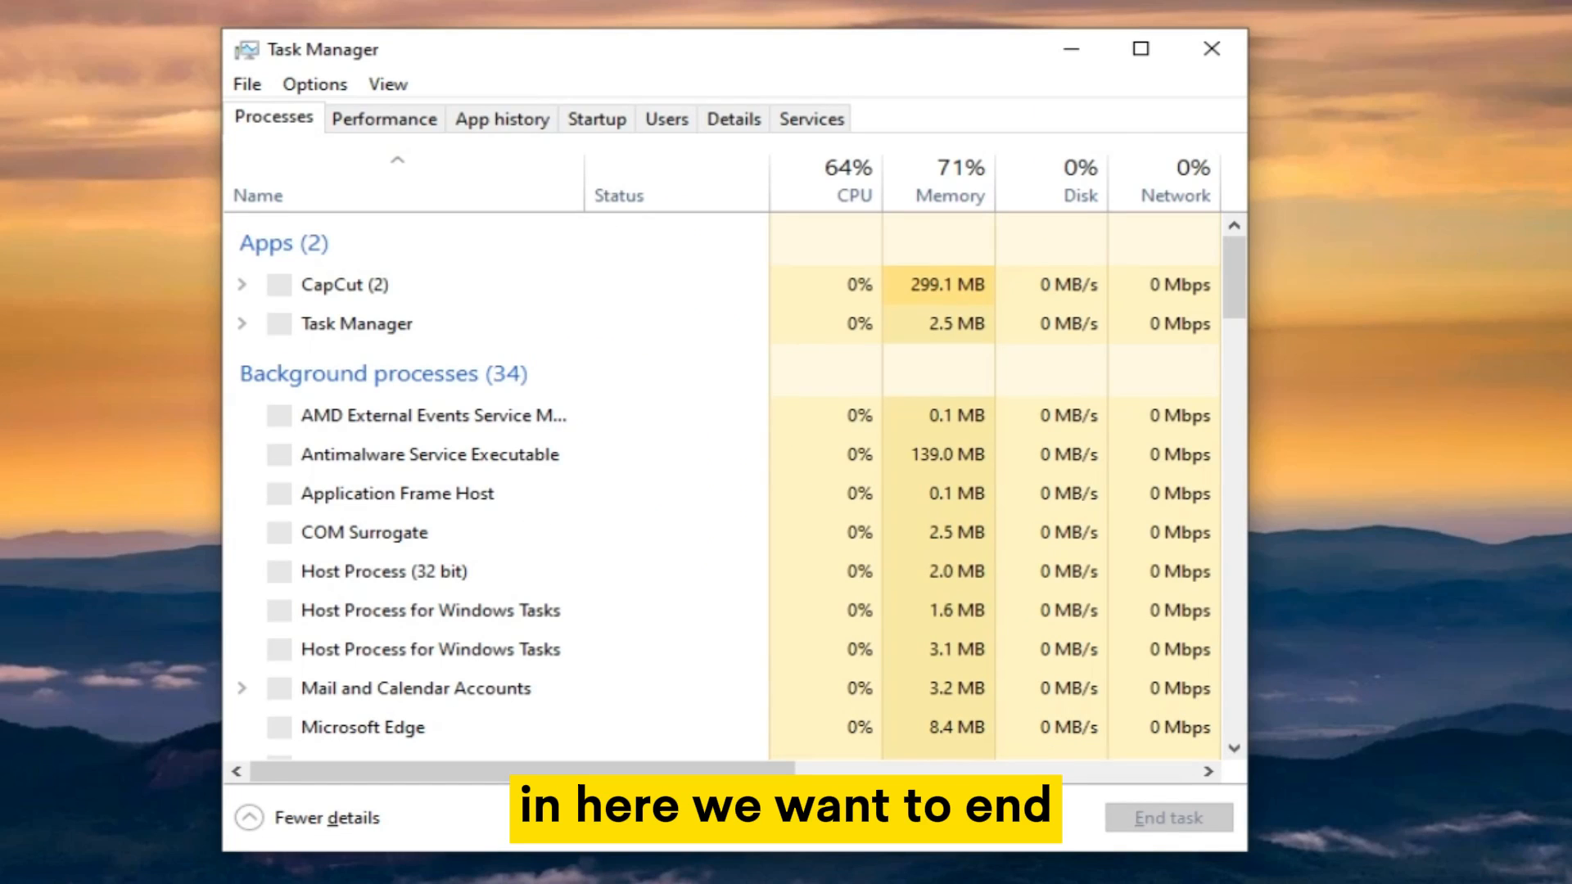
scroll("down", 3)
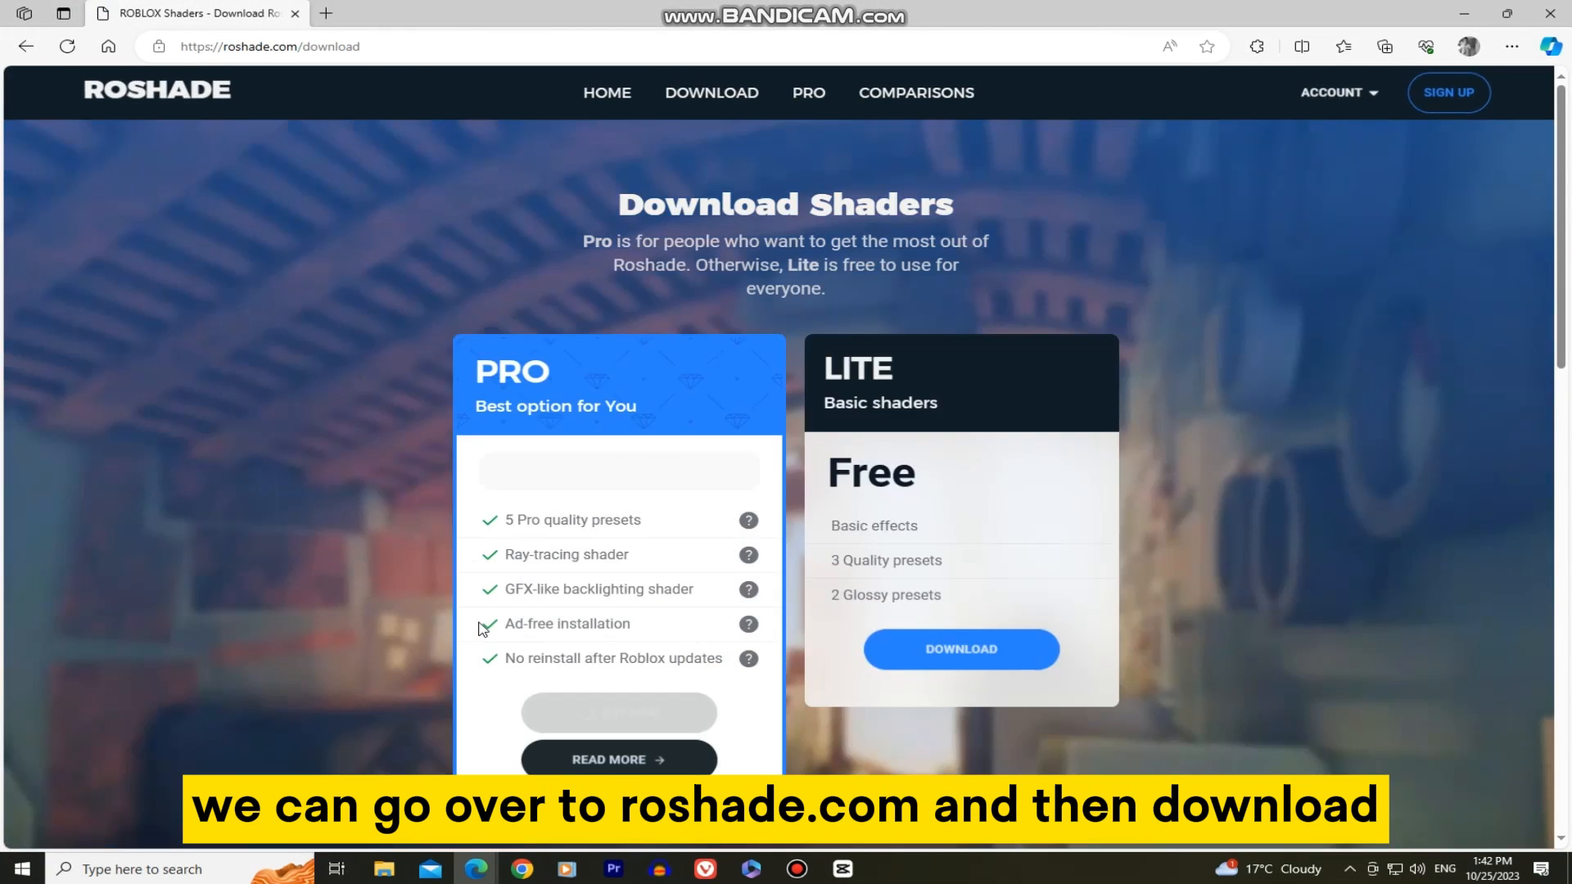
Request the free Lite shaders download on roshade.com/download.
left_click(960, 649)
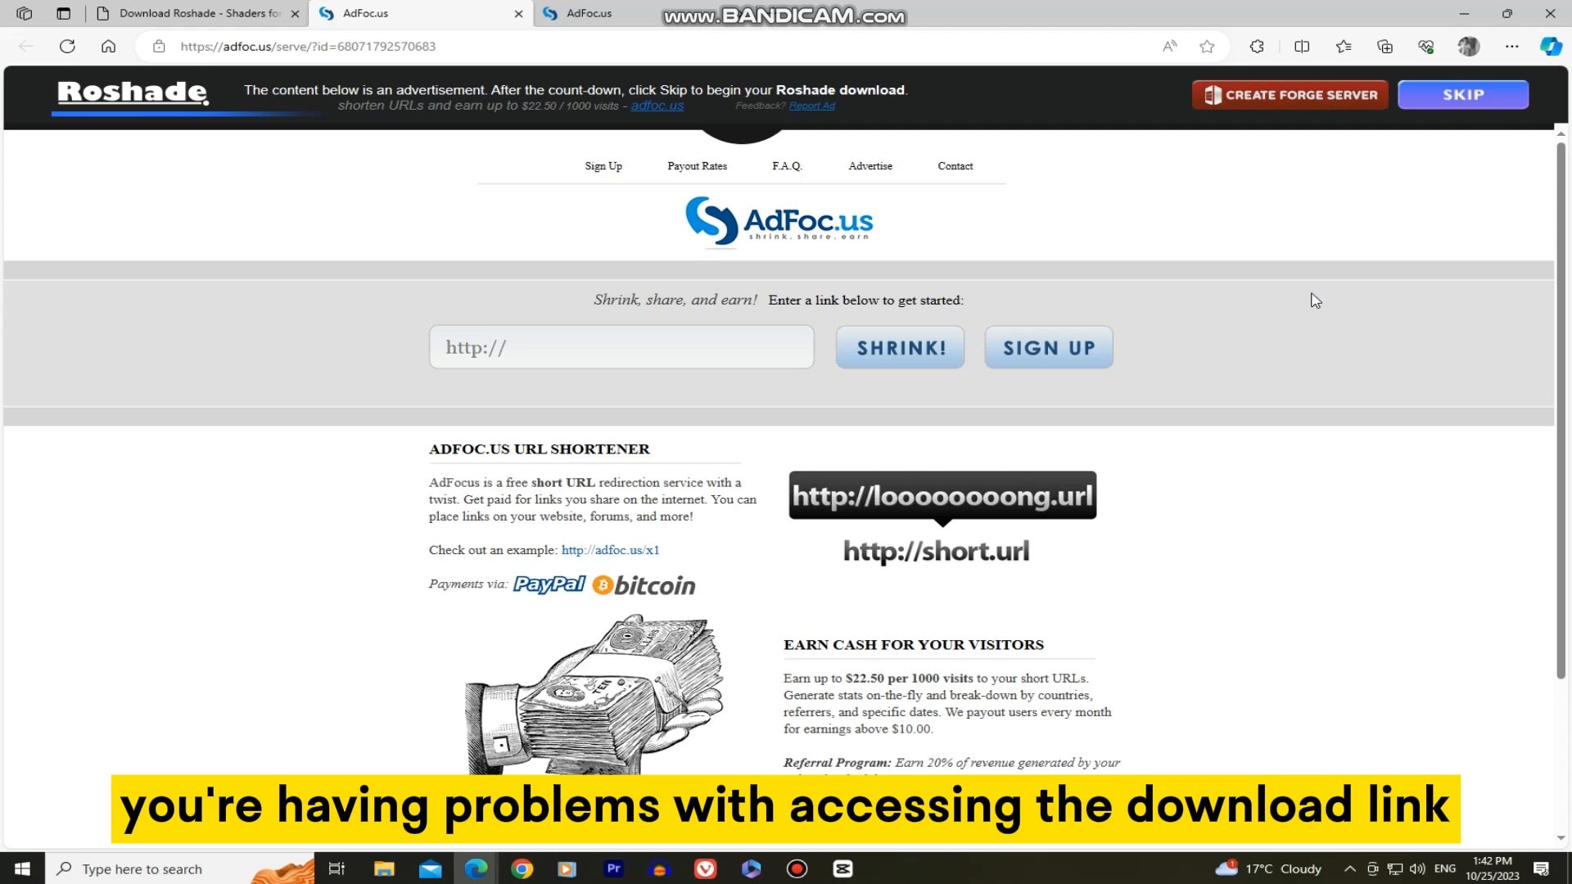
Skip the AdFoc.us advertisement to start the Roshade download.
left_click(1384, 46)
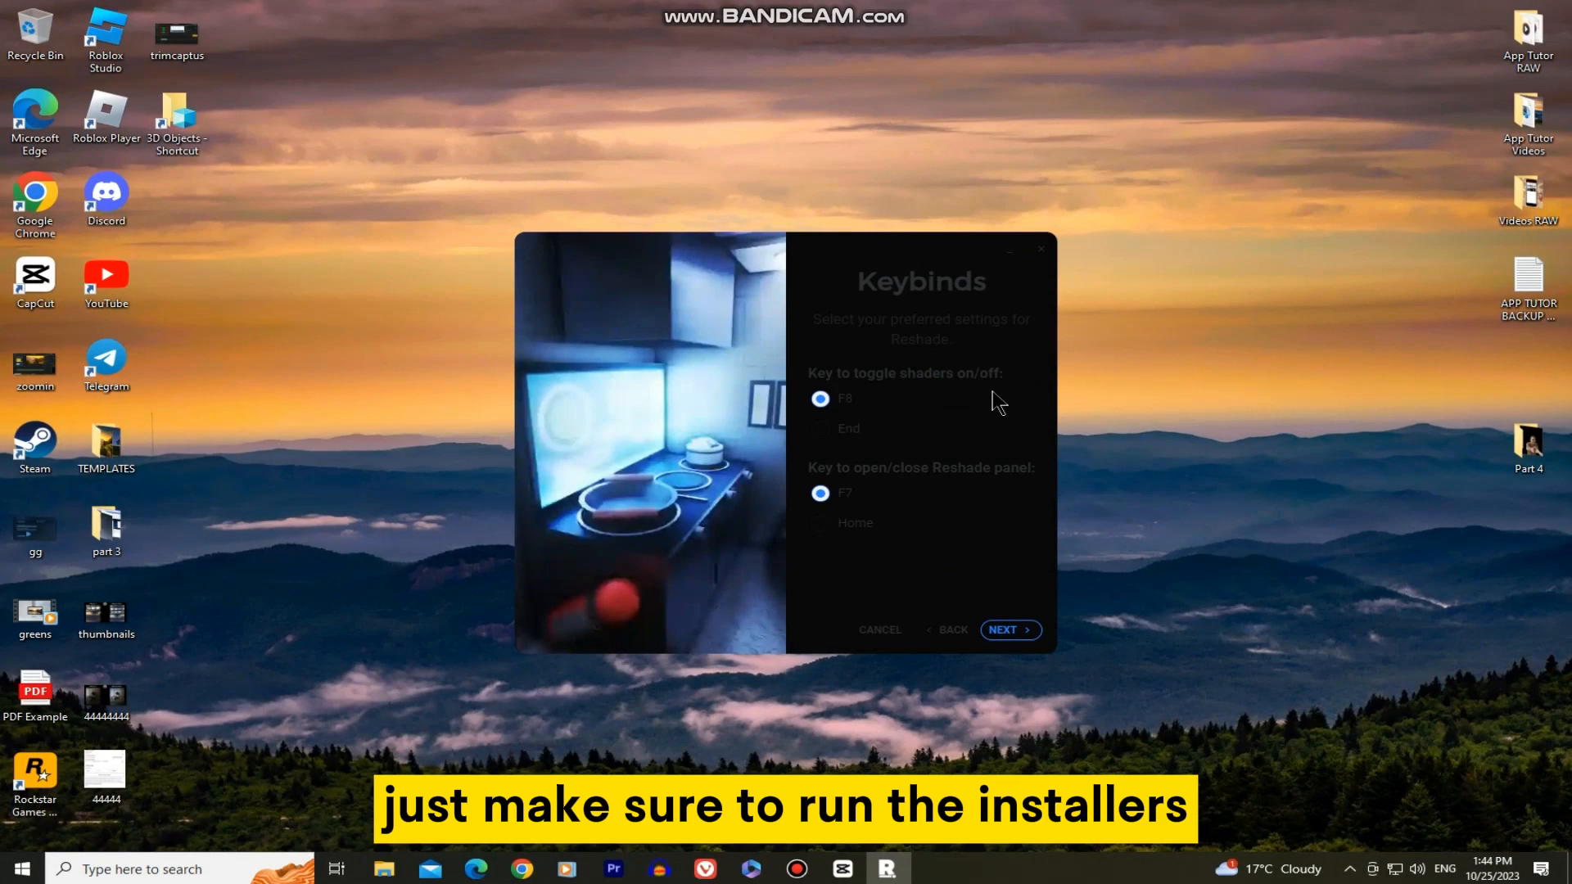
Keep the default Roshade keybinds and open the Roblox Player shortcut's file location.
left_click(1009, 629)
type("ROBLOX PLAYER")
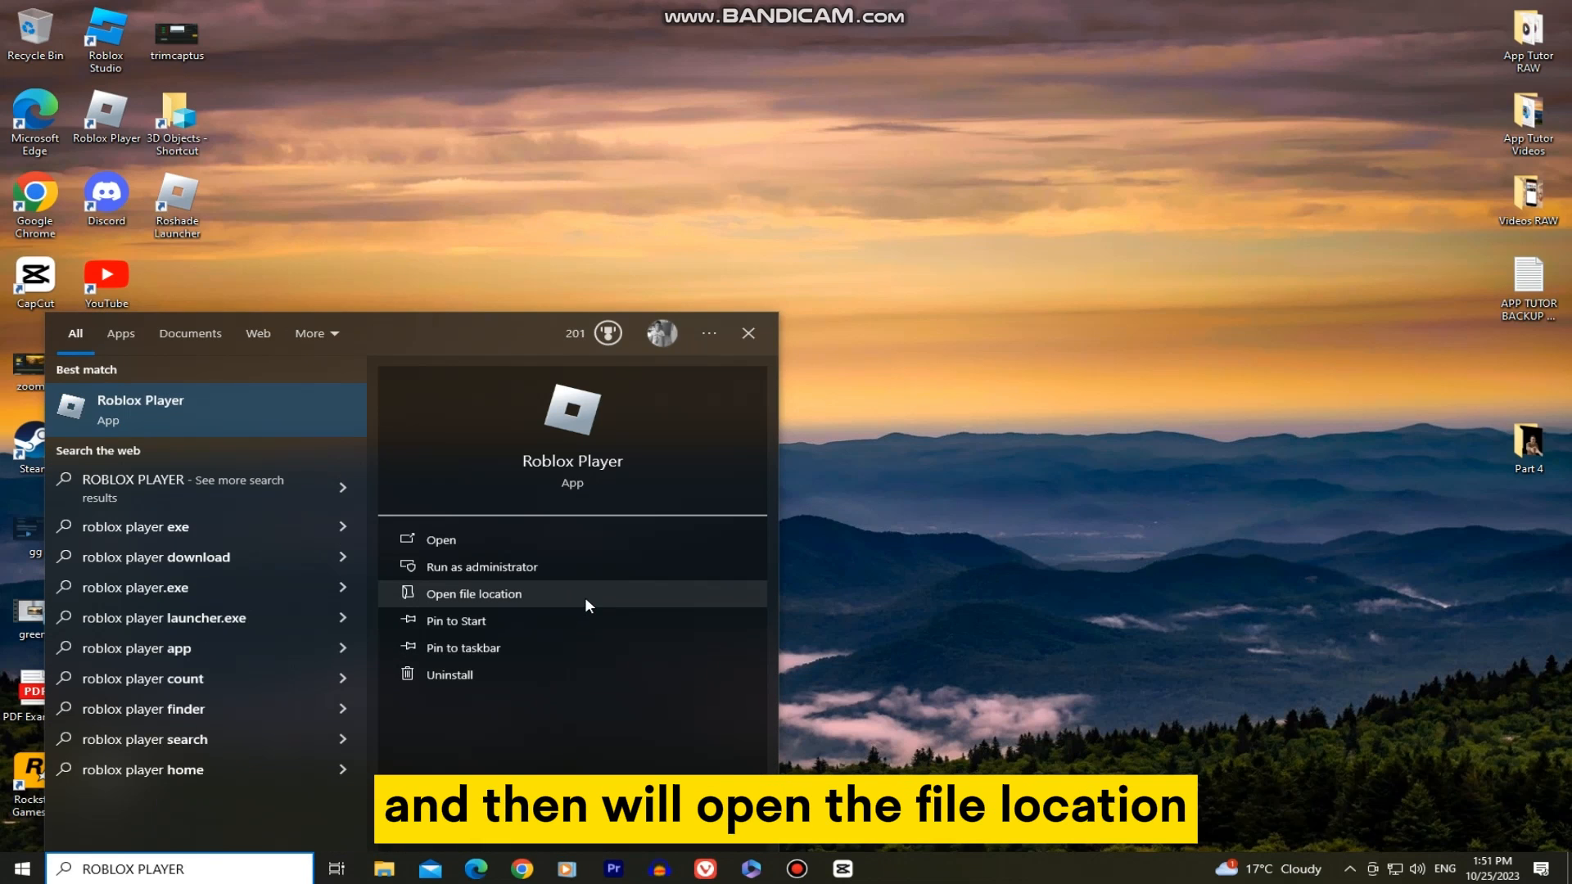
left_click(473, 593)
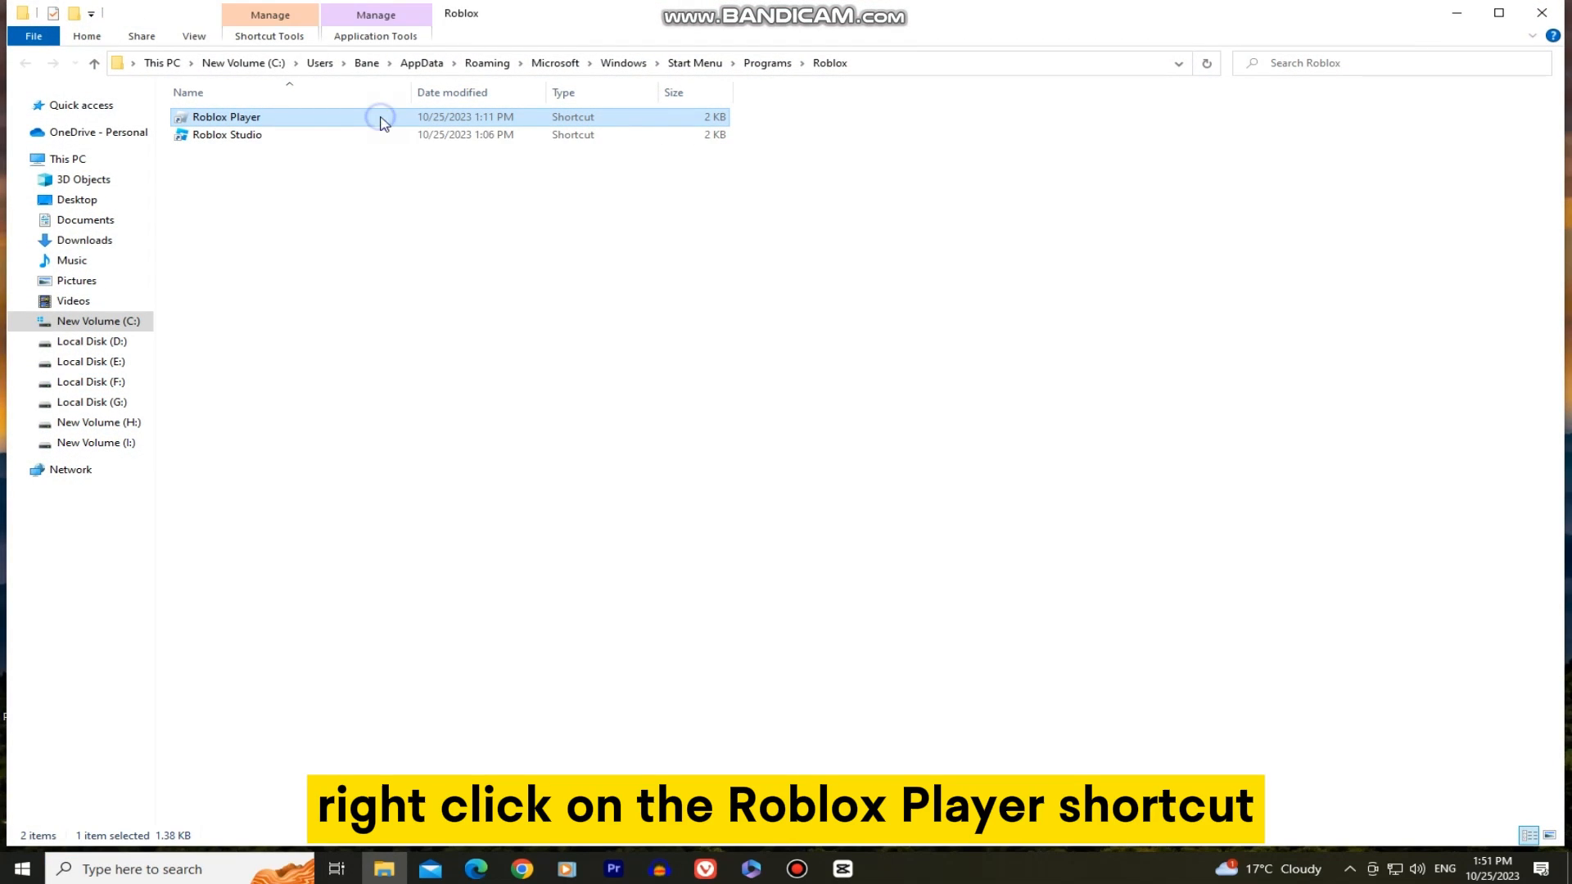
Follow the Roblox Player shortcut to its versions folder and open RobloxPlayerLauncher's Properties.
right_click(224, 116)
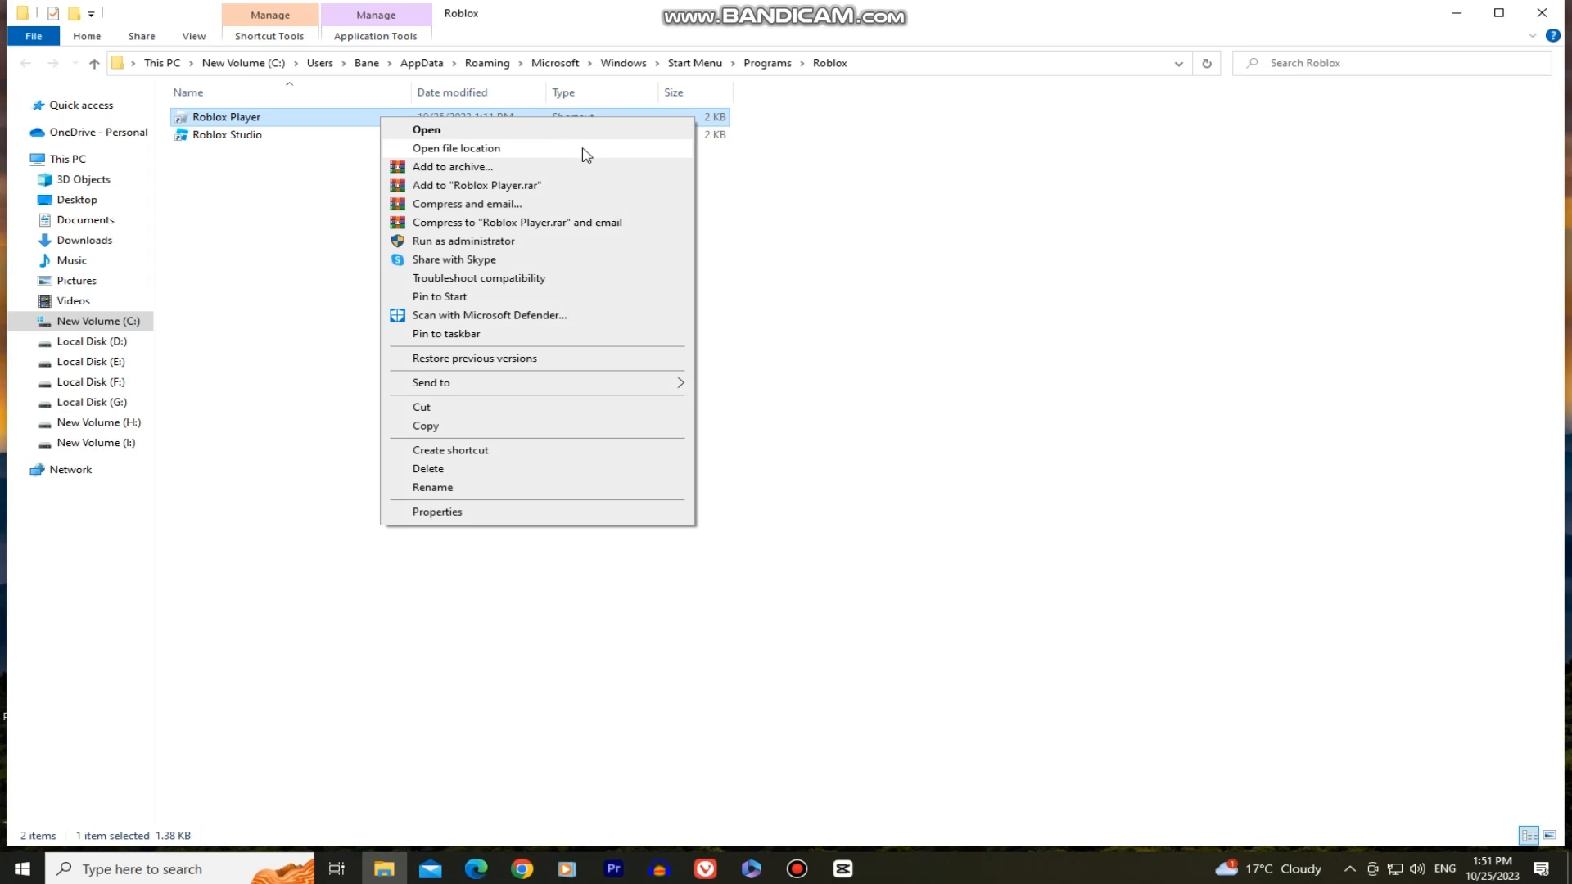
left_click(457, 147)
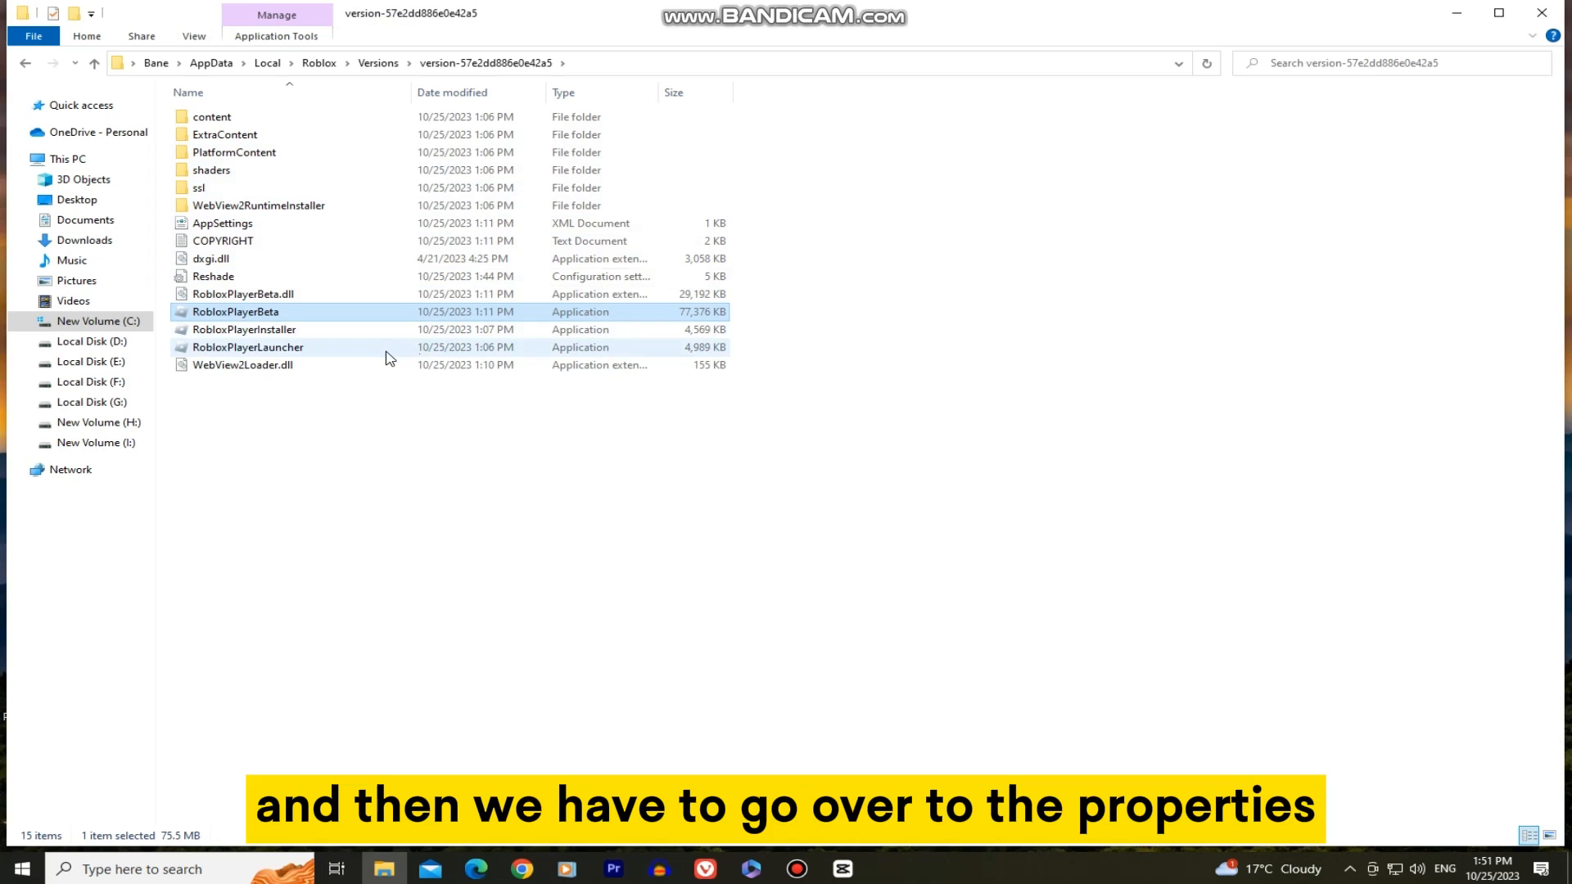
right_click(247, 347)
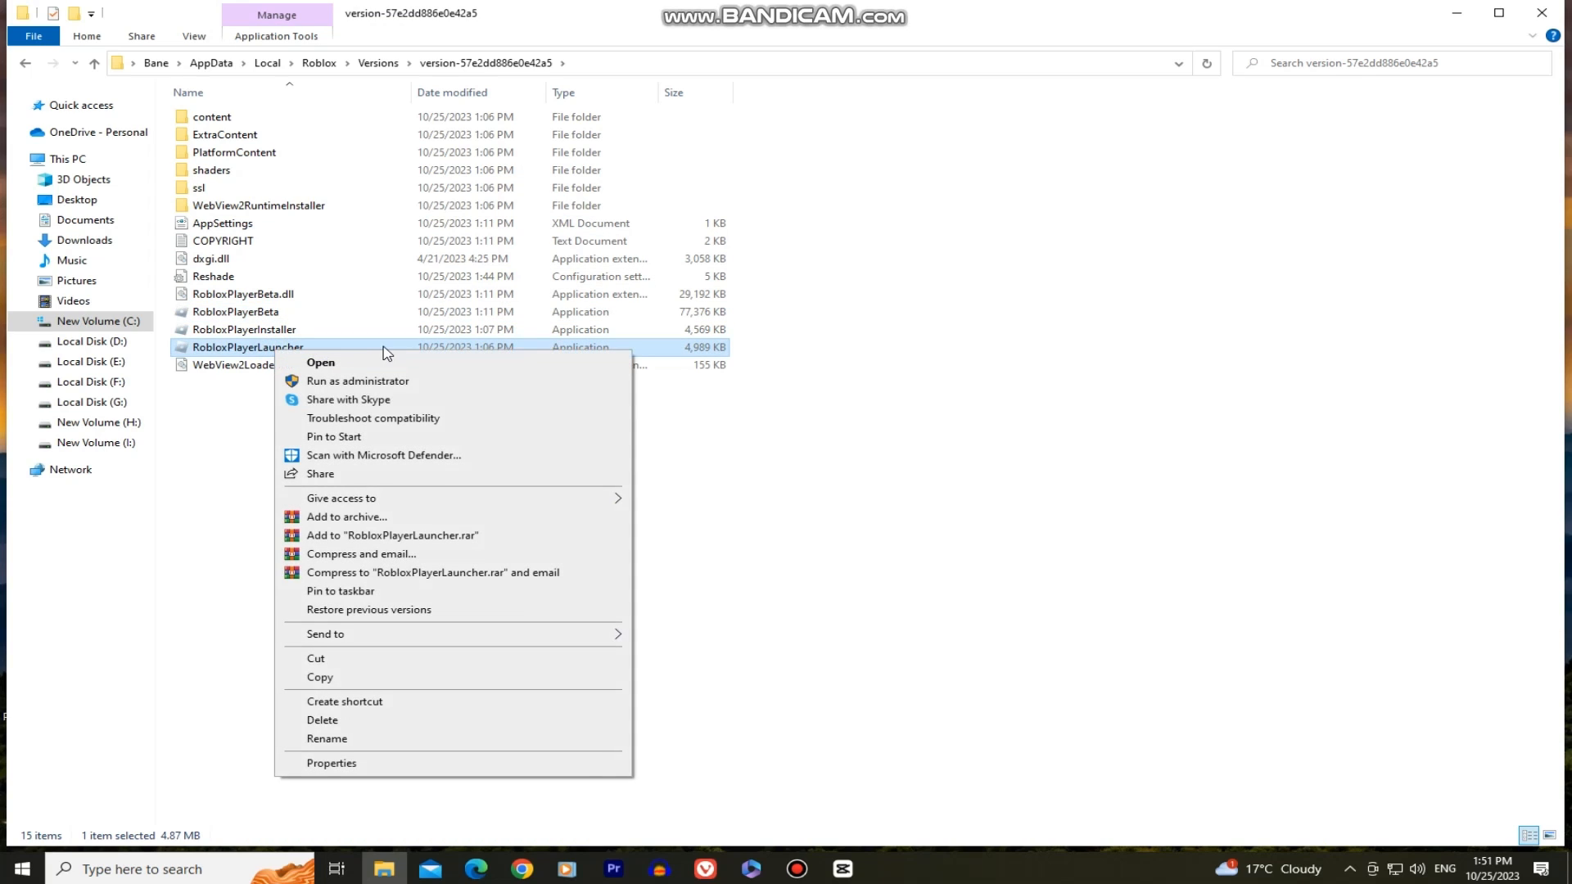
left_click(331, 763)
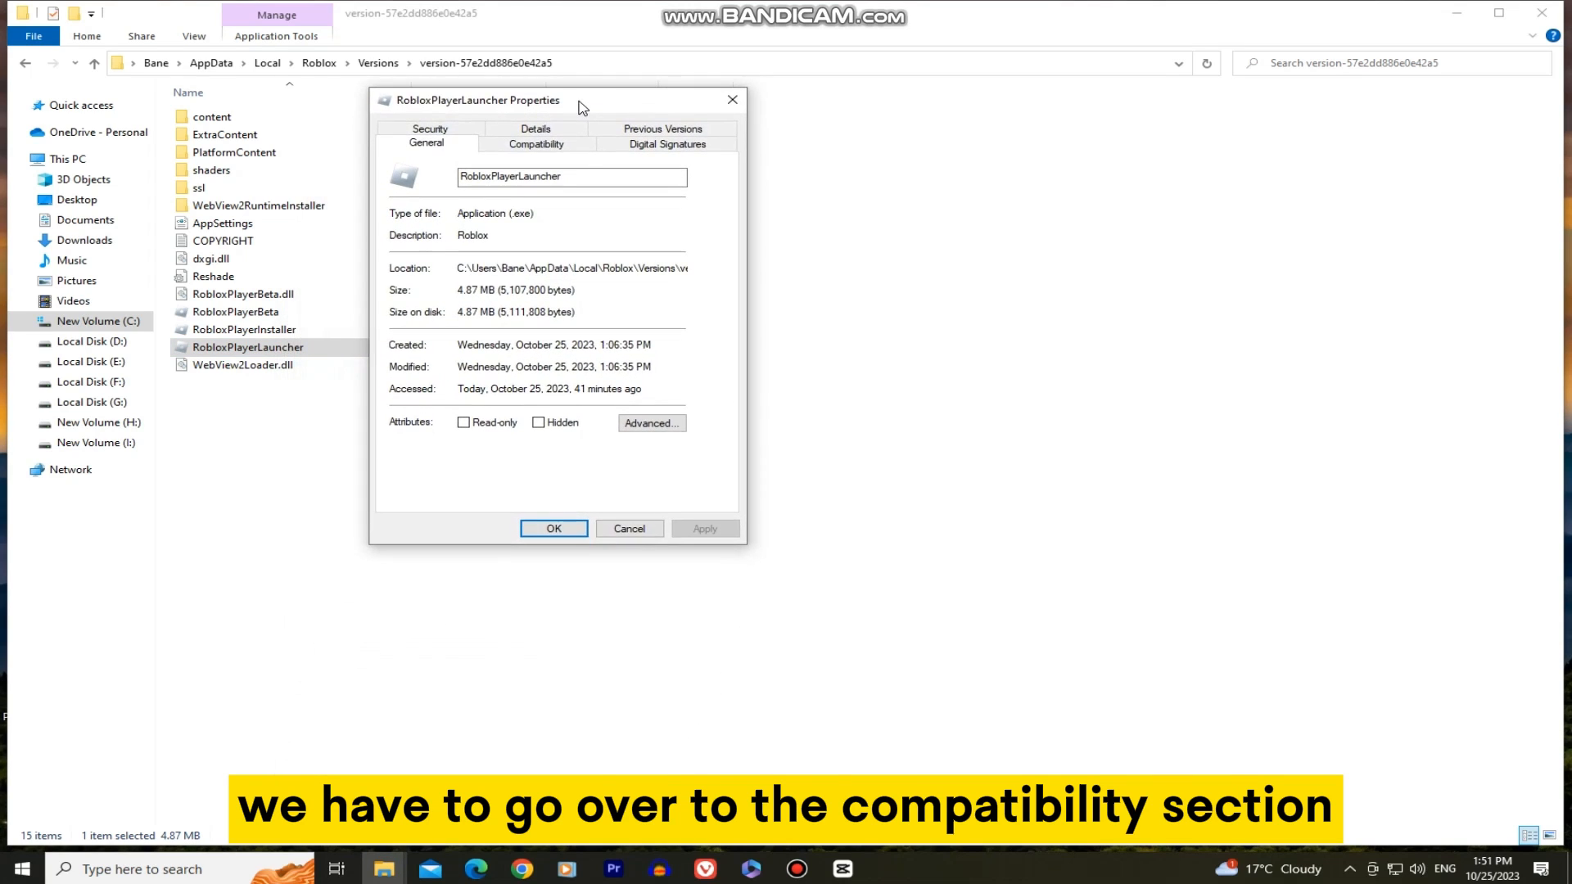
Tick Disable fullscreen optimizations on RobloxPlayerLauncher's Compatibility tab.
left_click(537, 144)
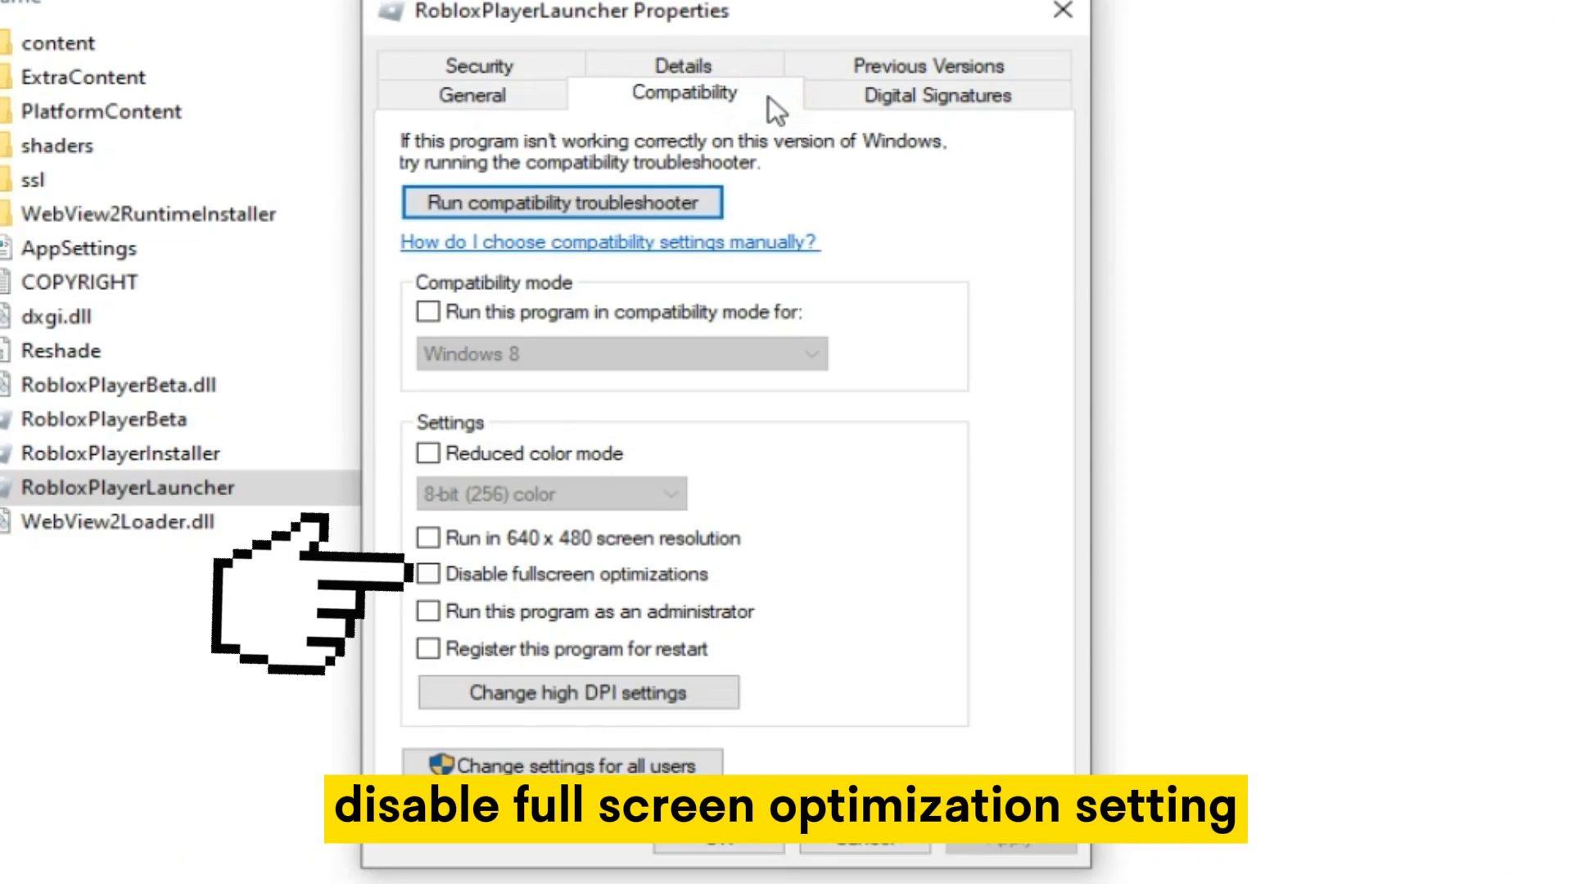
left_click(428, 573)
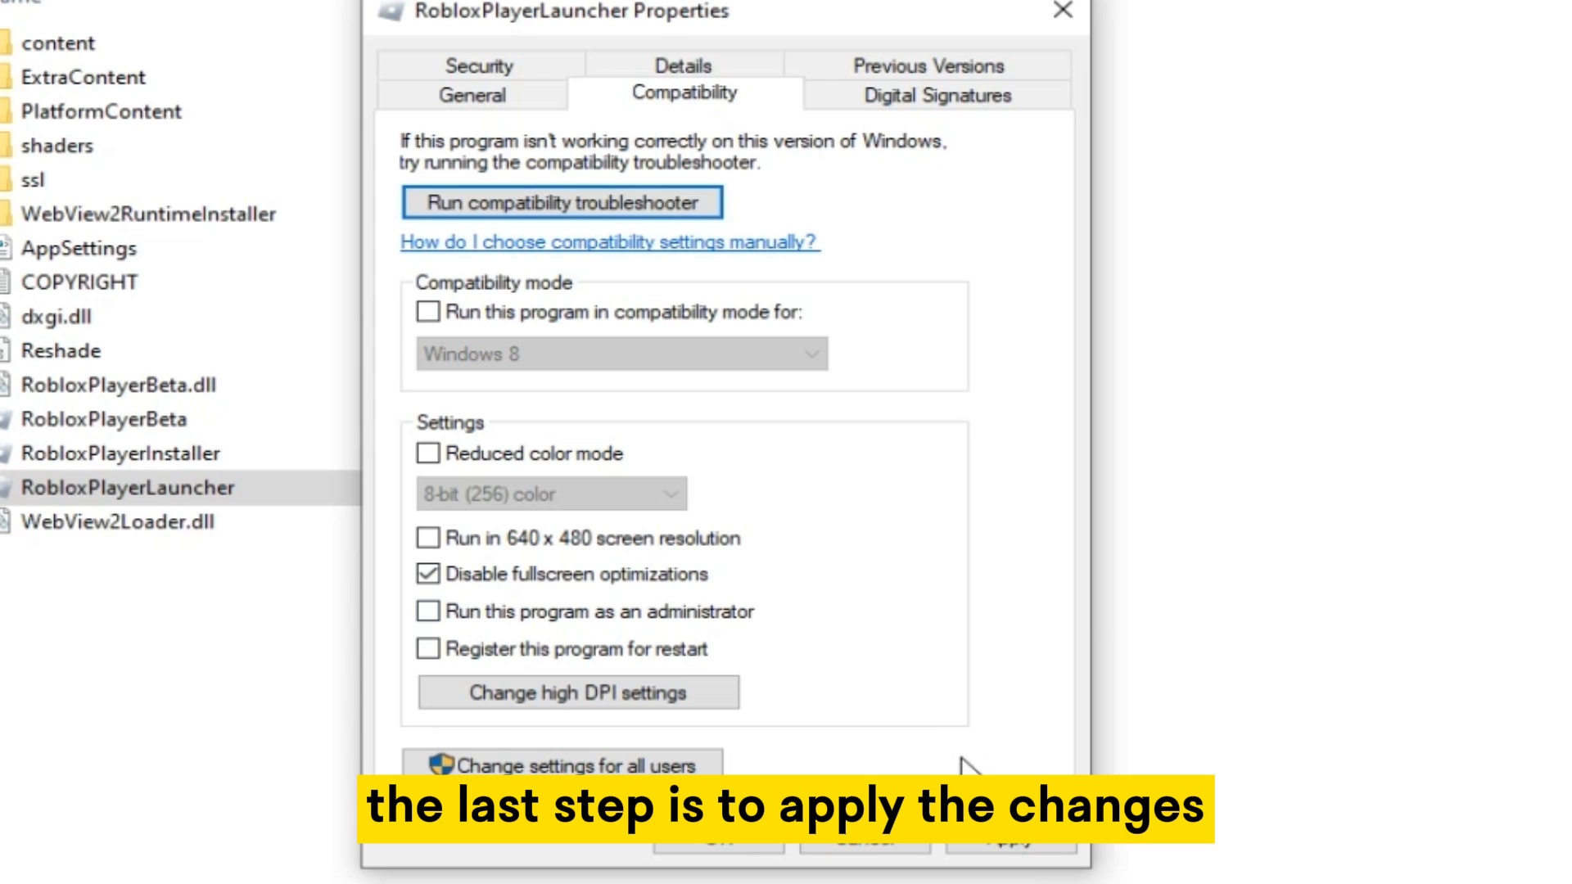